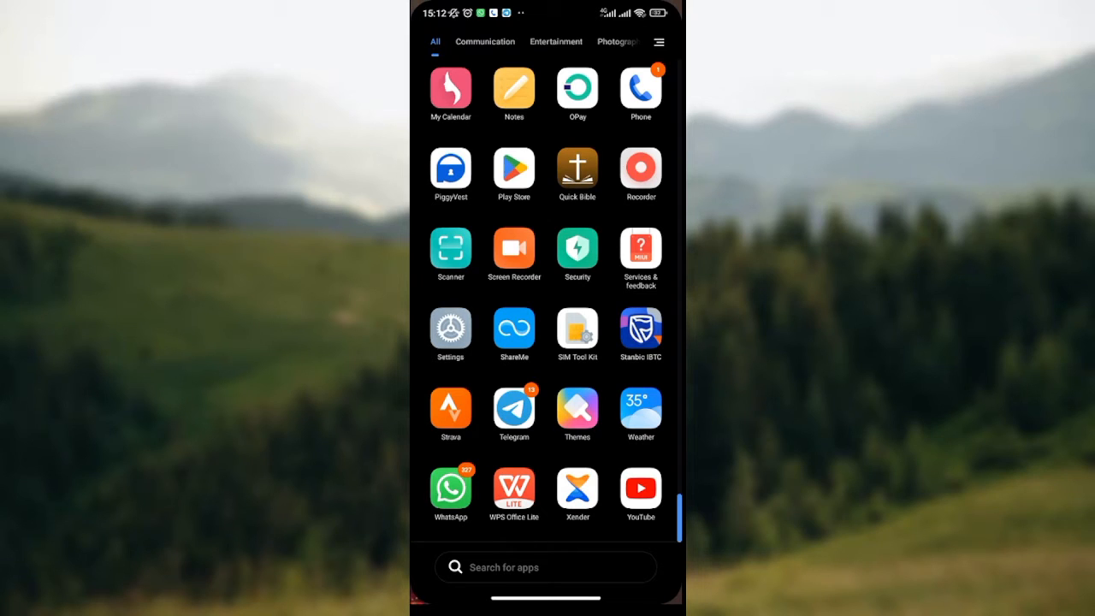
Launch Strava from the app drawer, opening the saved run's details page.
left_click(451, 408)
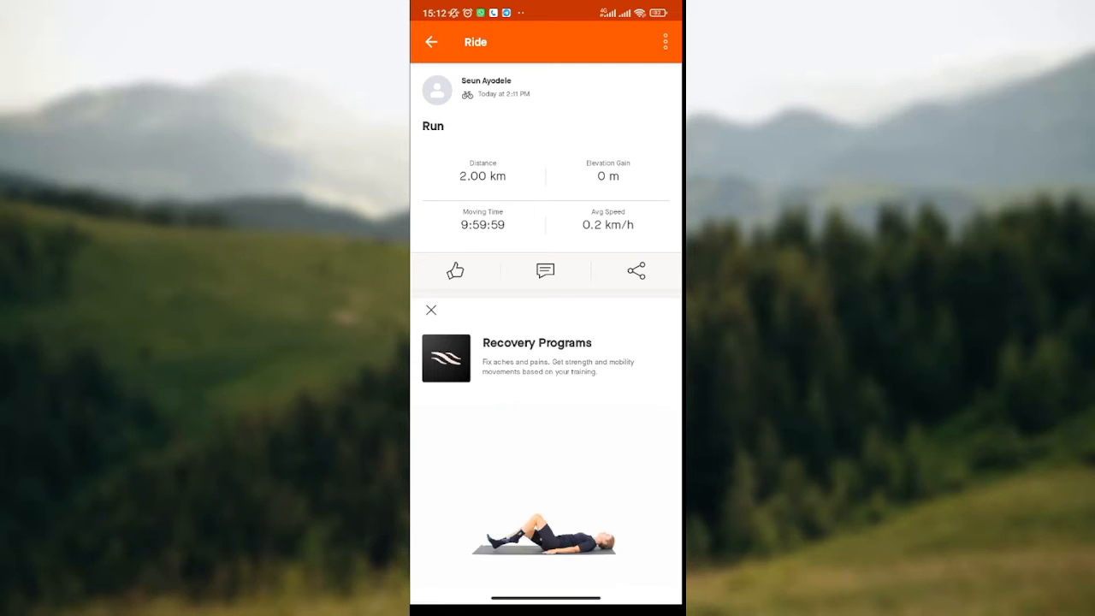
Choose Delete from the activity's overflow menu to prompt deleting the Run.
left_click(665, 41)
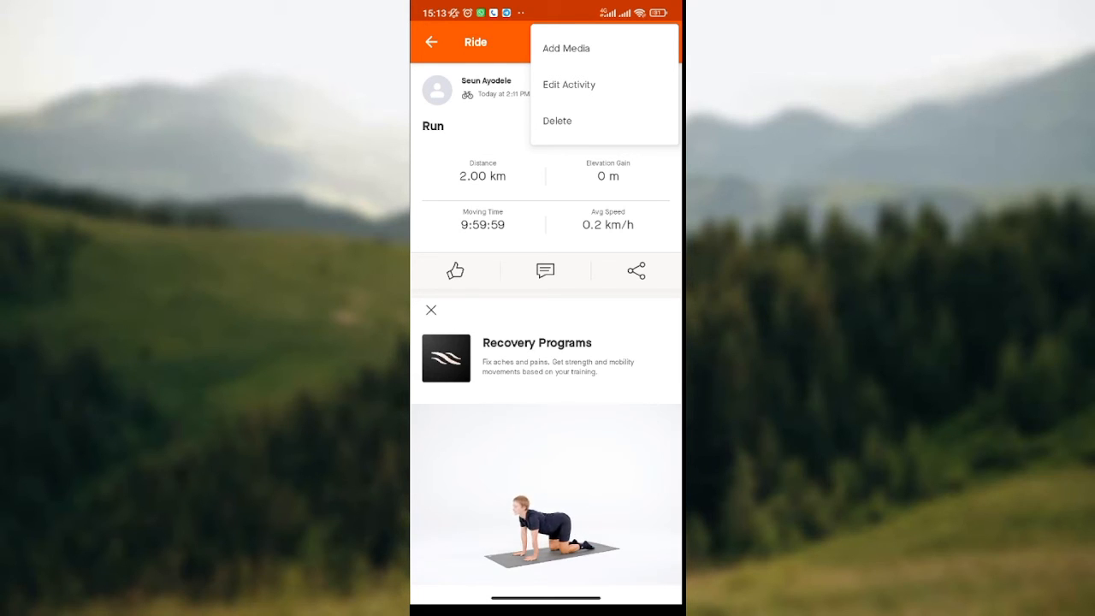
left_click(557, 120)
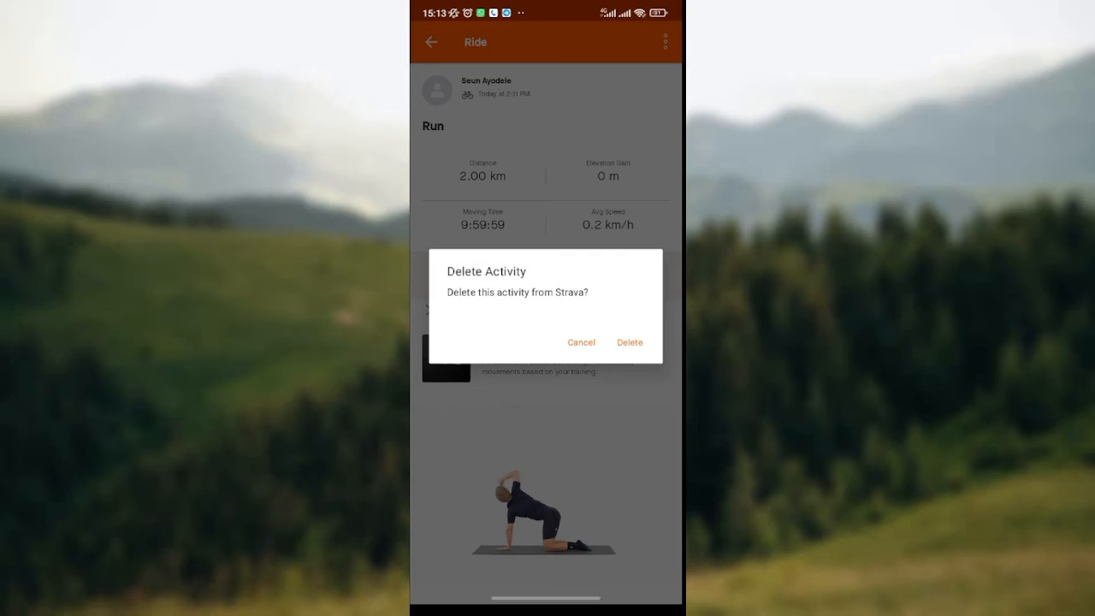